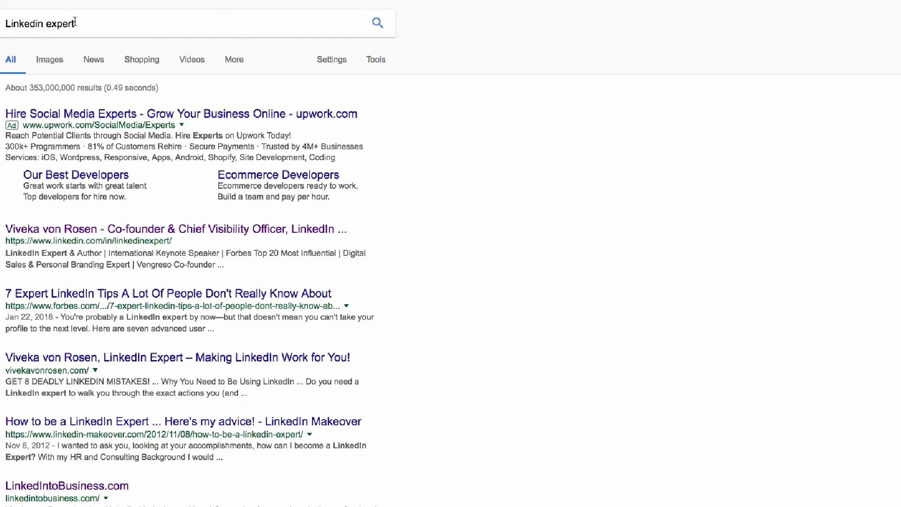
pyautogui.moveTo(380, 216)
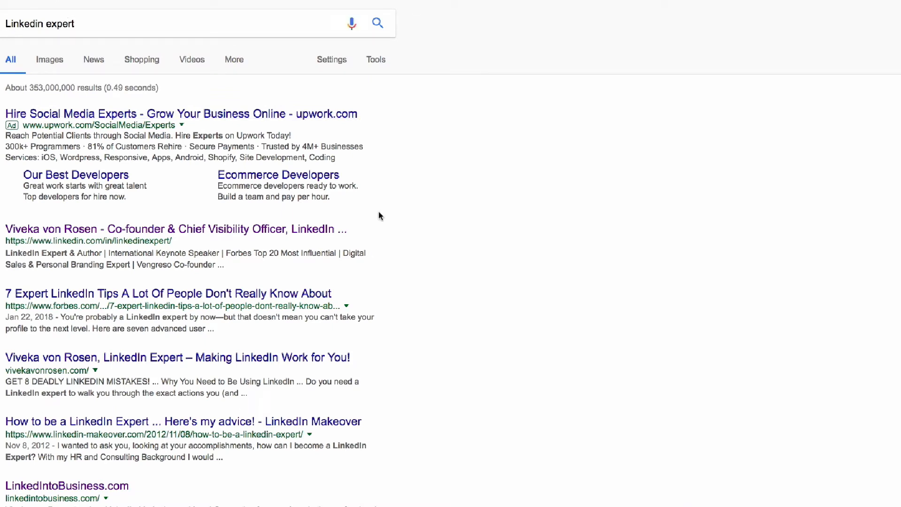
pyautogui.moveTo(38, 156)
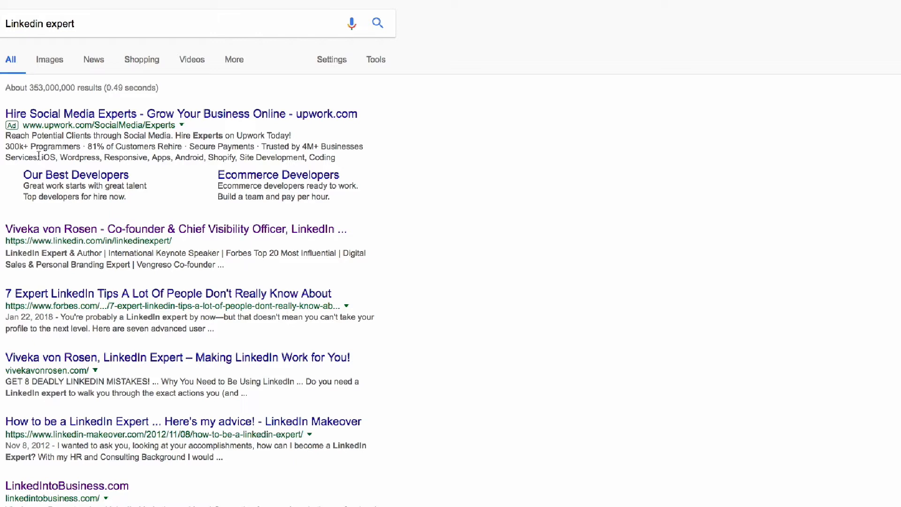
pyautogui.moveTo(53, 220)
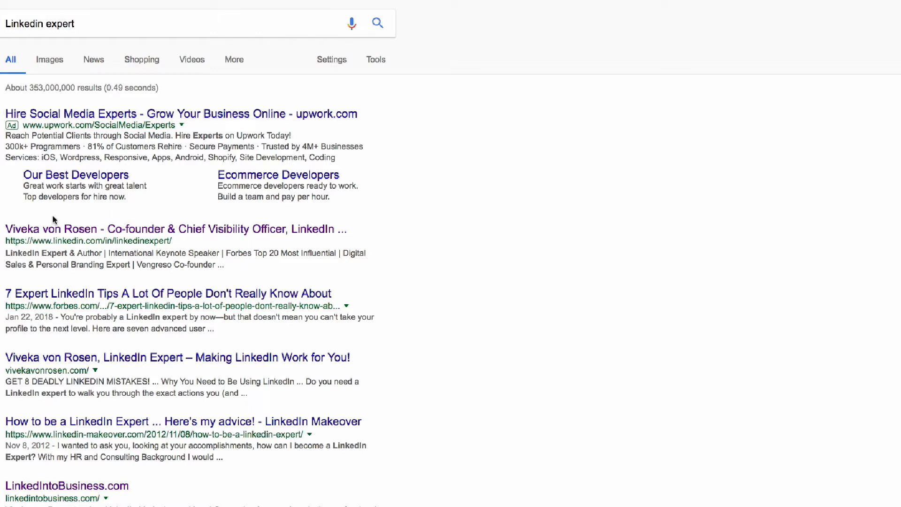
pyautogui.moveTo(118, 252)
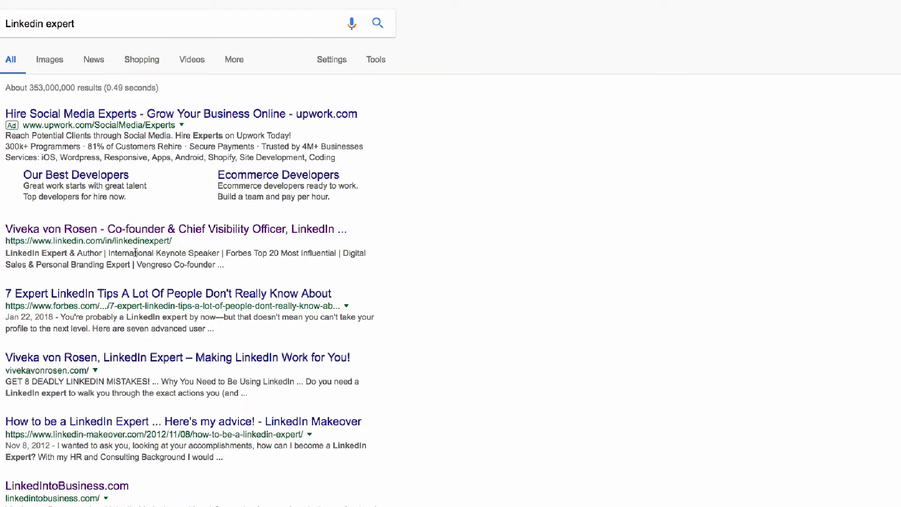
pyautogui.moveTo(116, 244)
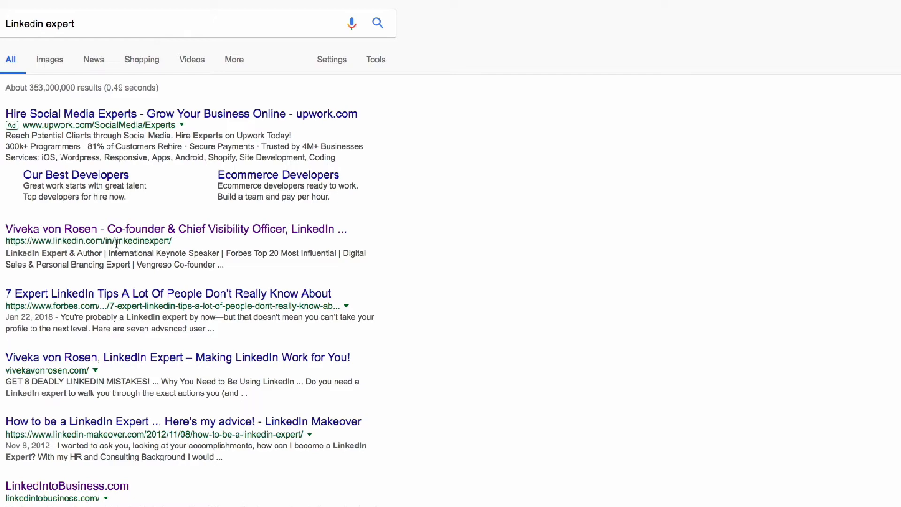
# Open the linkedin.com/in/linkedinexpert profile from the Google results
pyautogui.click(174, 228)
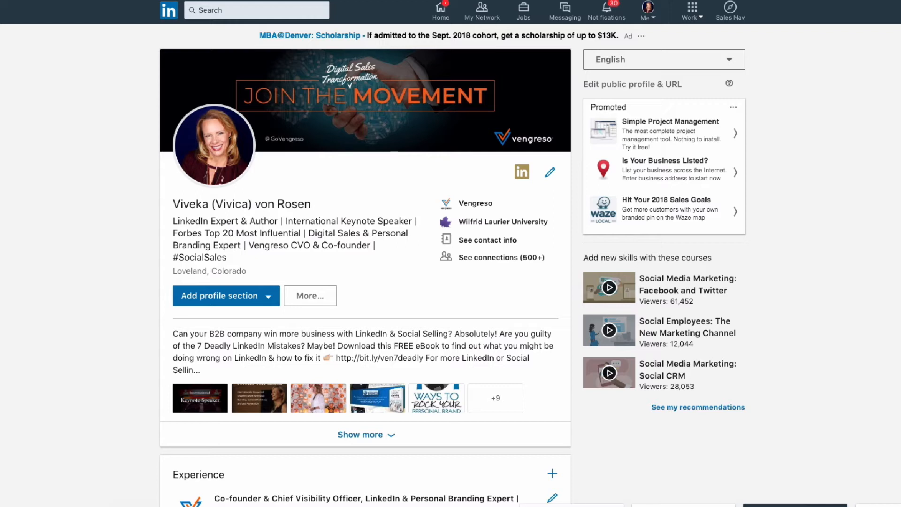
pyautogui.moveTo(467, 244)
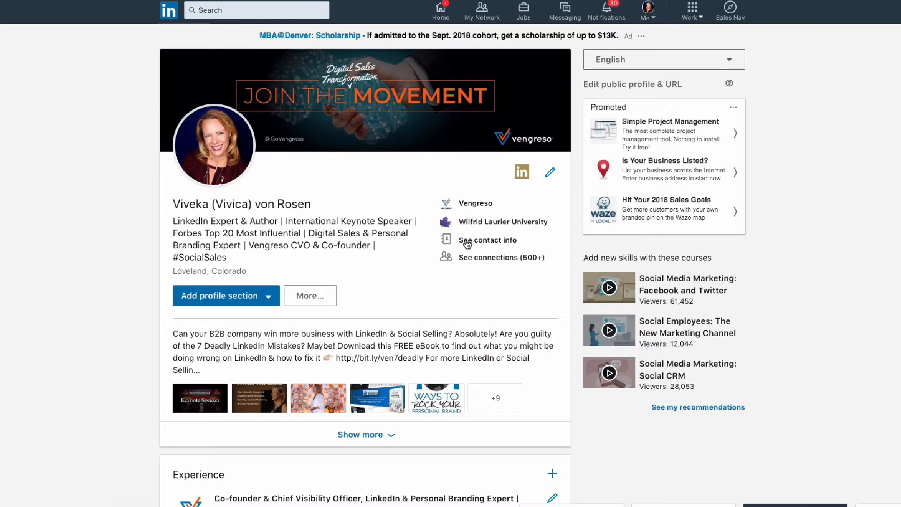
# Show the profile's contact info with its URL, then go to the privacy settings
pyautogui.click(488, 240)
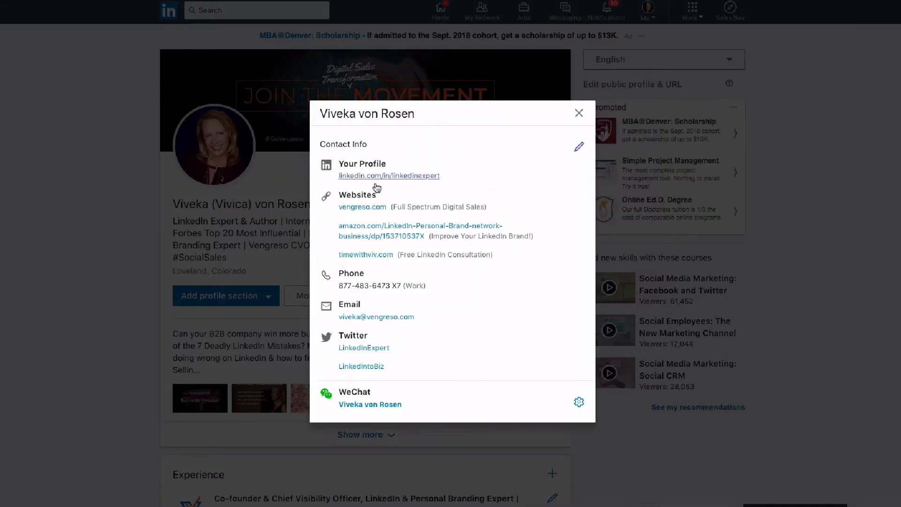
pyautogui.moveTo(406, 188)
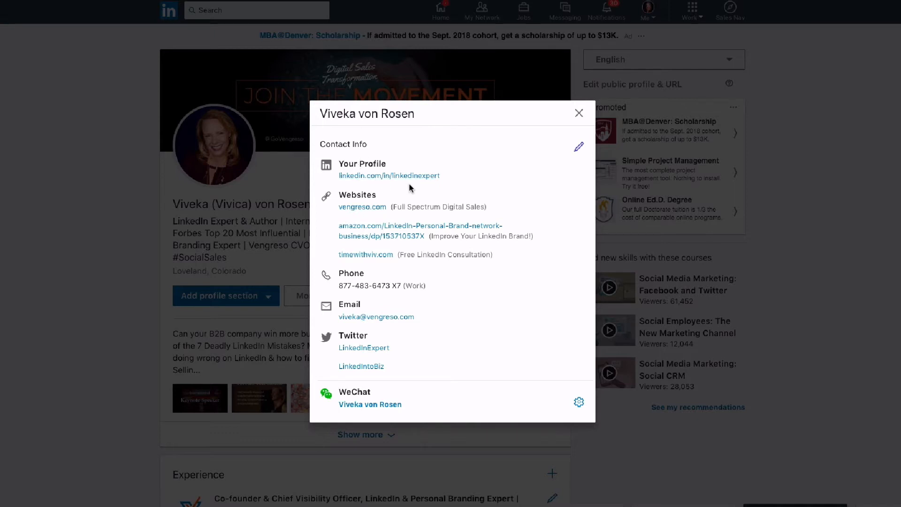
pyautogui.moveTo(580, 146)
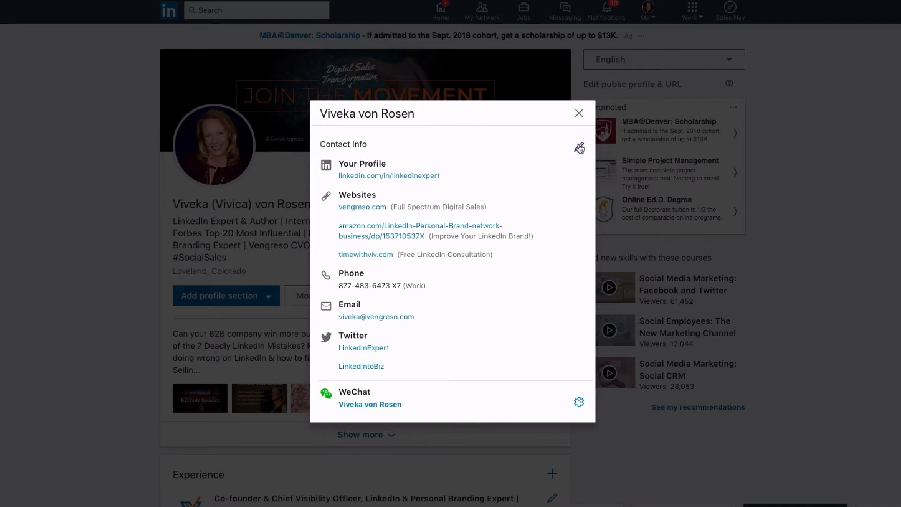
pyautogui.click(580, 148)
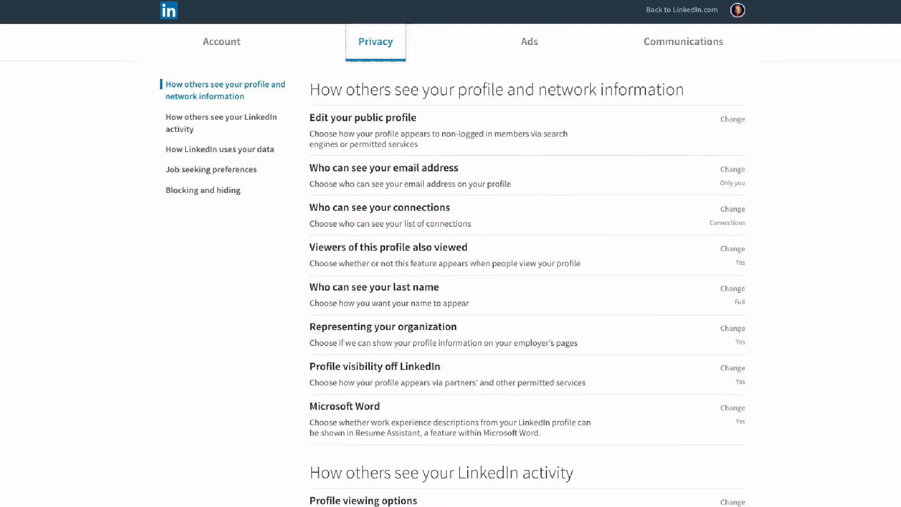
pyautogui.moveTo(219, 72)
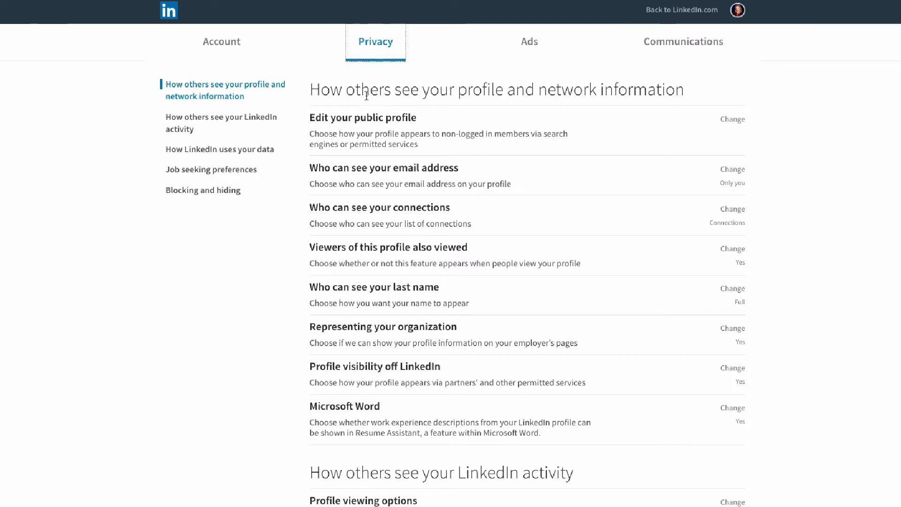
pyautogui.moveTo(732, 119)
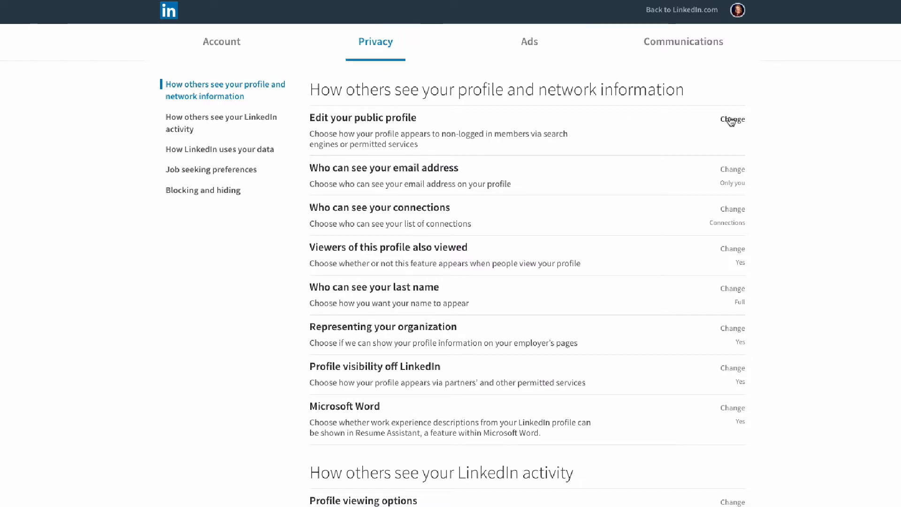
pyautogui.moveTo(376, 47)
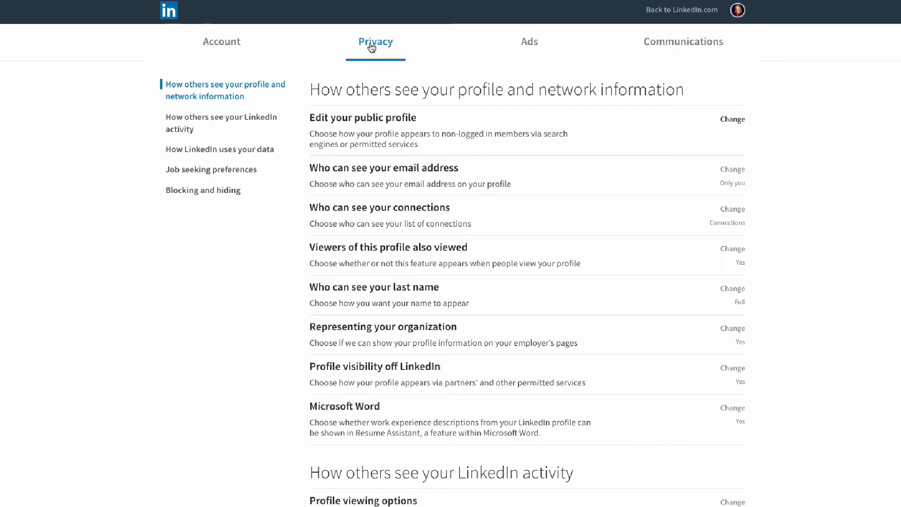
# Open the public profile settings via 'Change' next to 'Edit your public profile'
pyautogui.click(733, 120)
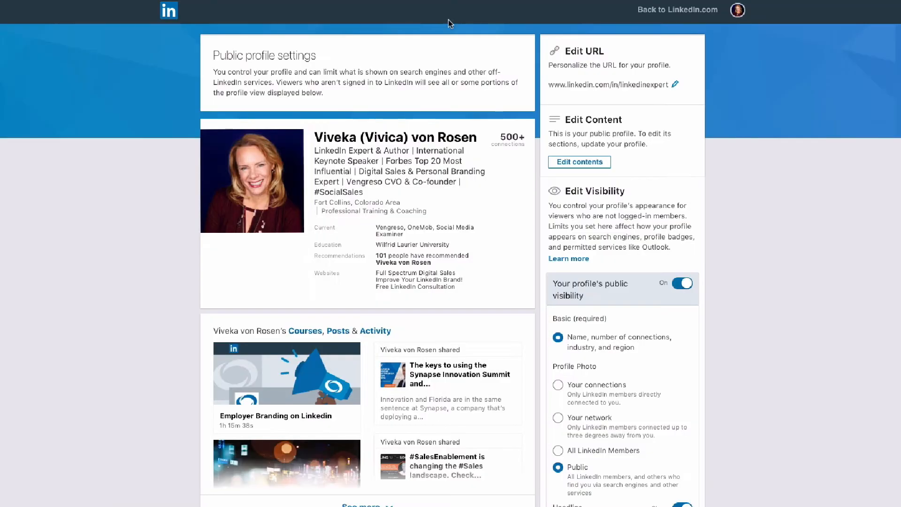
pyautogui.moveTo(538, 66)
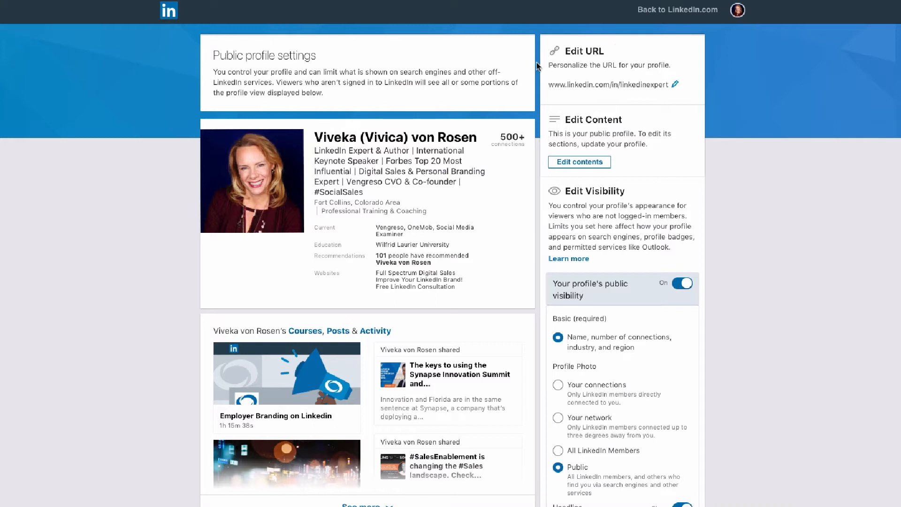
pyautogui.moveTo(577, 60)
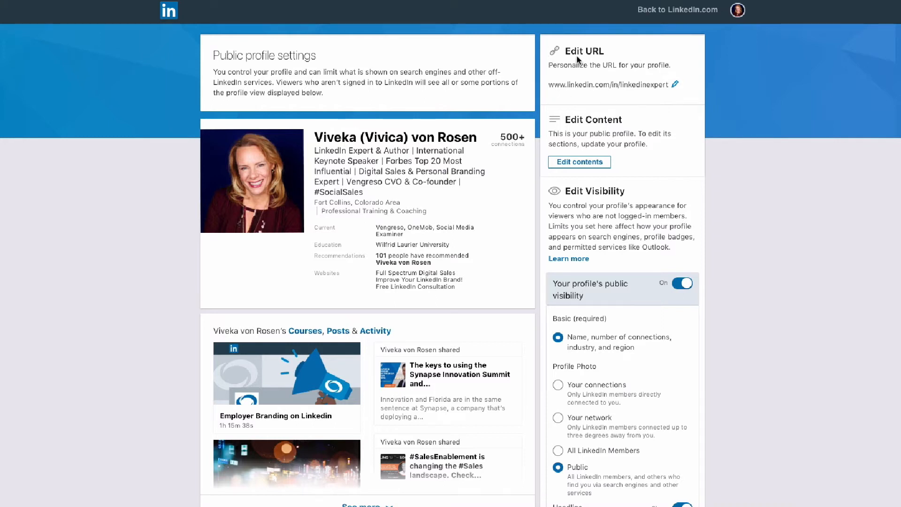
pyautogui.moveTo(622, 78)
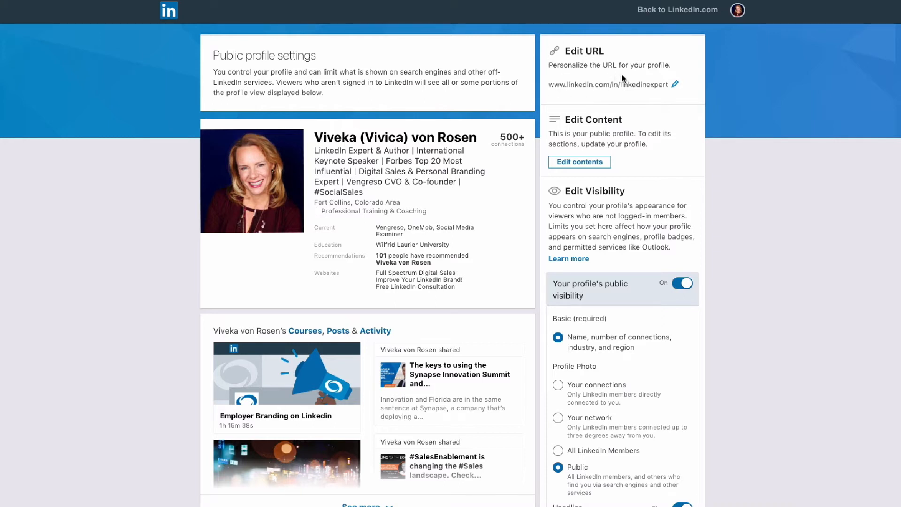
pyautogui.moveTo(673, 81)
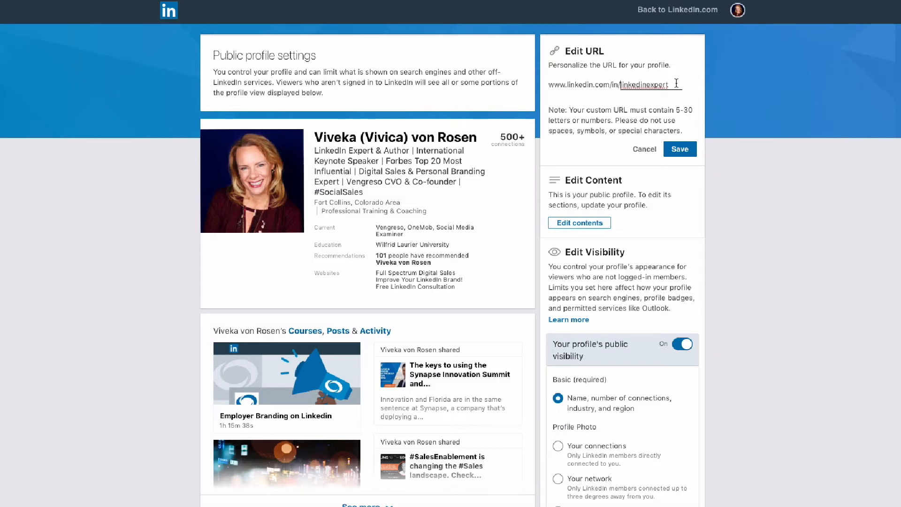
pyautogui.moveTo(613, 102)
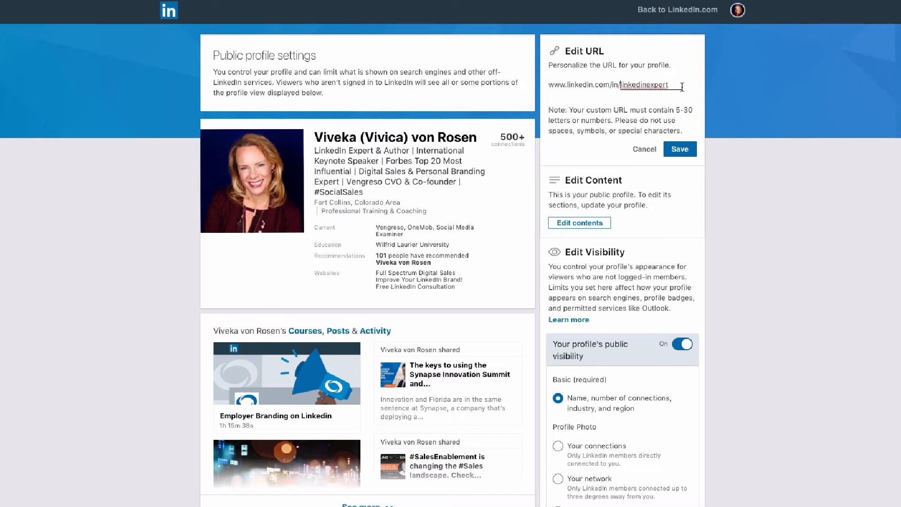
pyautogui.moveTo(696, 89)
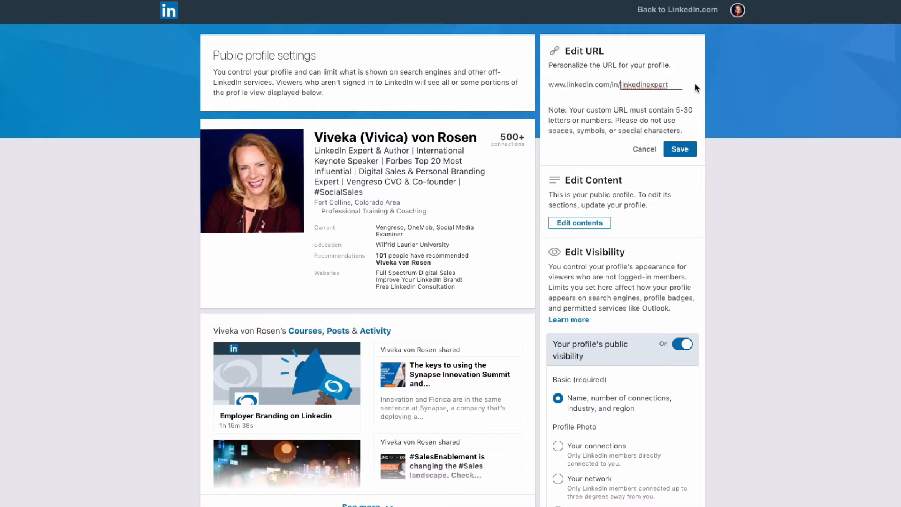
pyautogui.moveTo(680, 86)
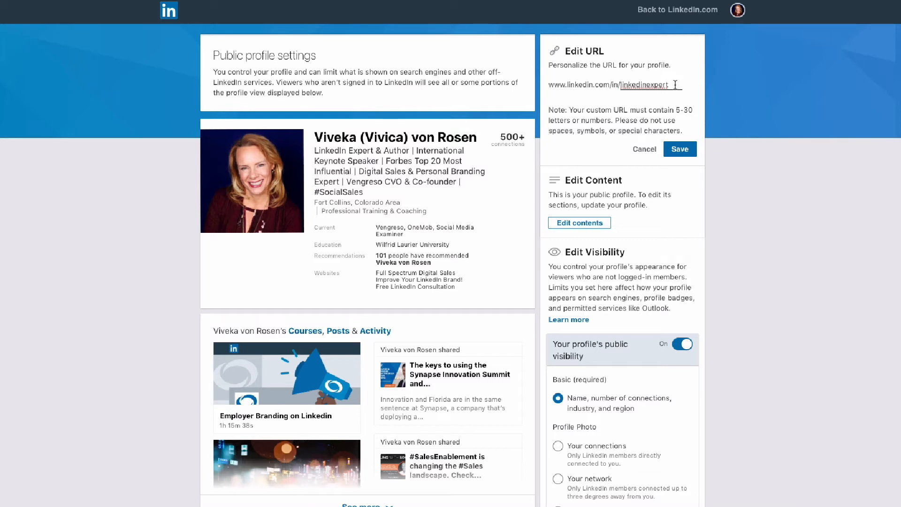
pyautogui.moveTo(660, 98)
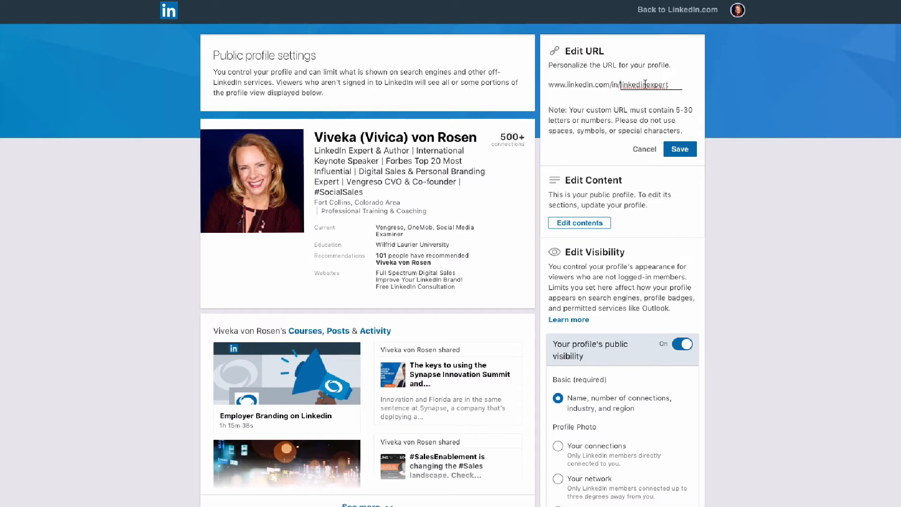
pyautogui.moveTo(598, 98)
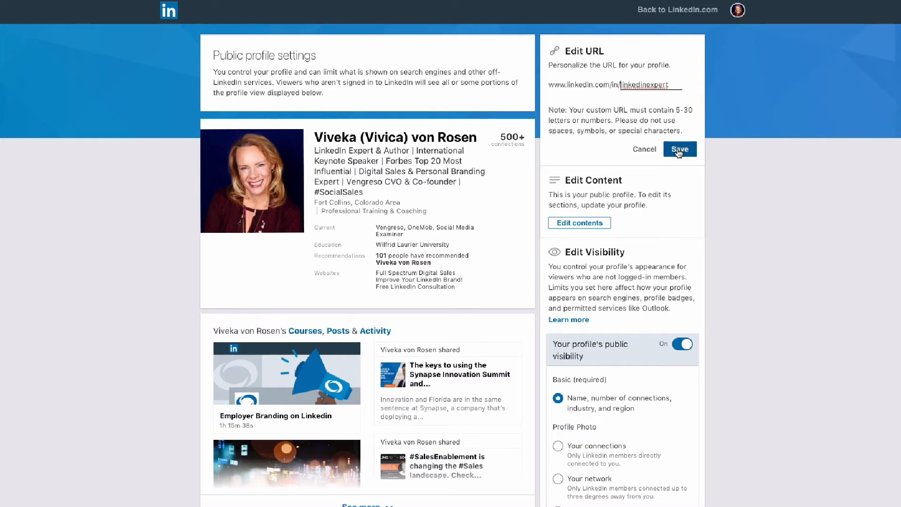
pyautogui.click(679, 149)
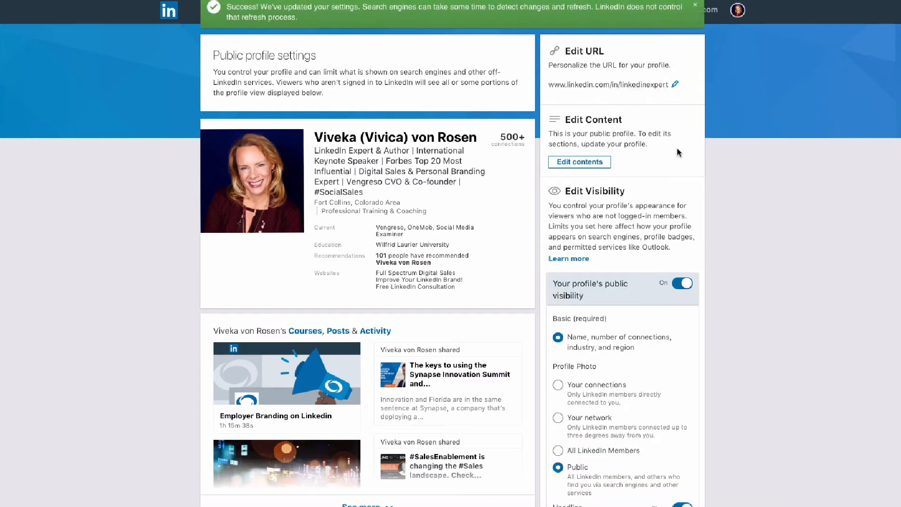
pyautogui.click(695, 5)
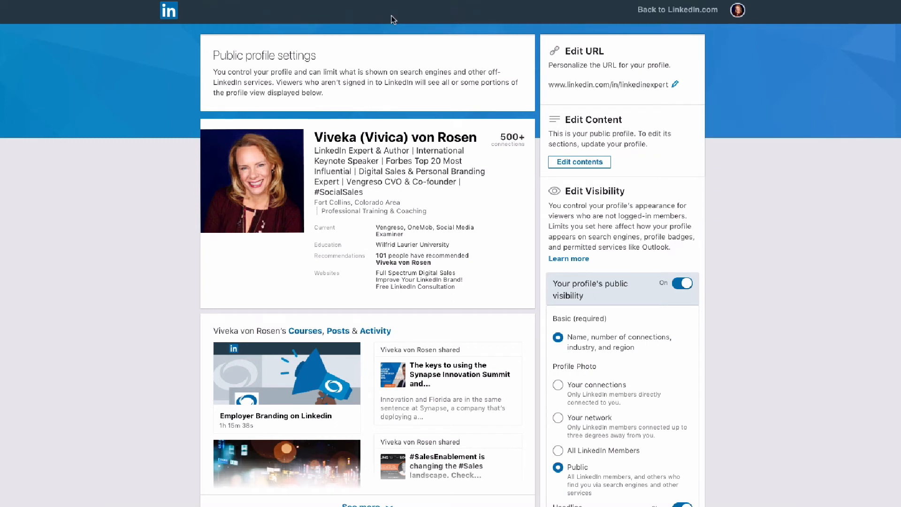
pyautogui.moveTo(513, 88)
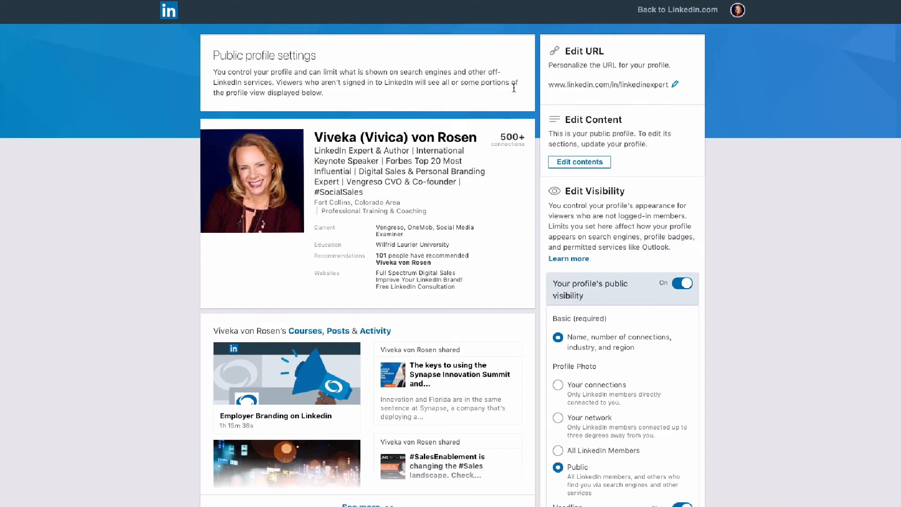
pyautogui.scroll(-3)
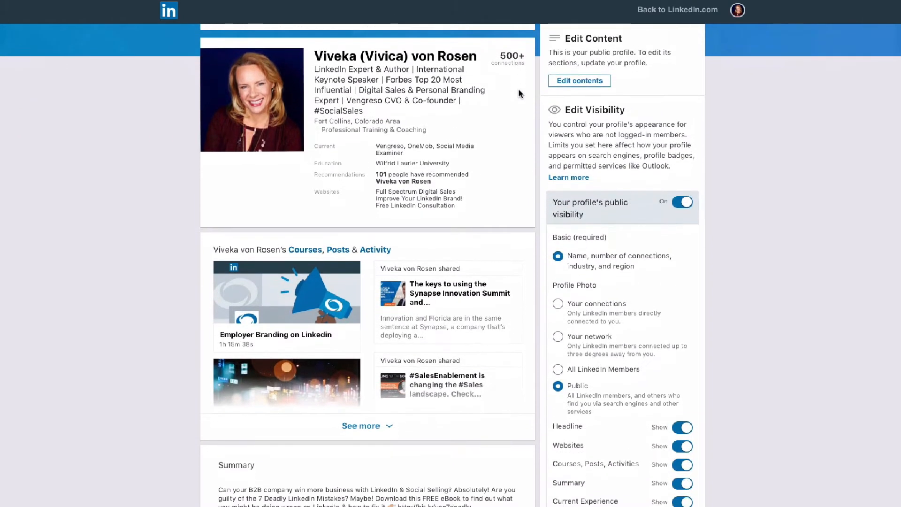
pyautogui.scroll(-3)
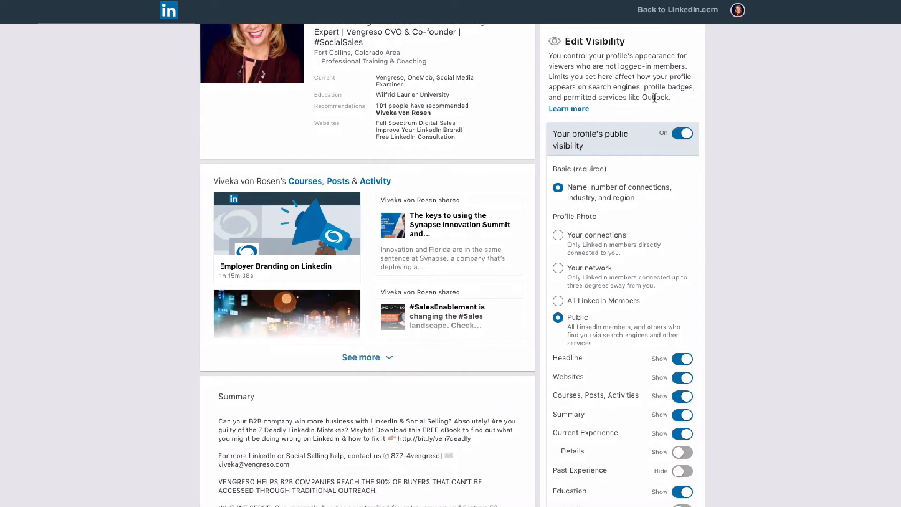
pyautogui.moveTo(769, 258)
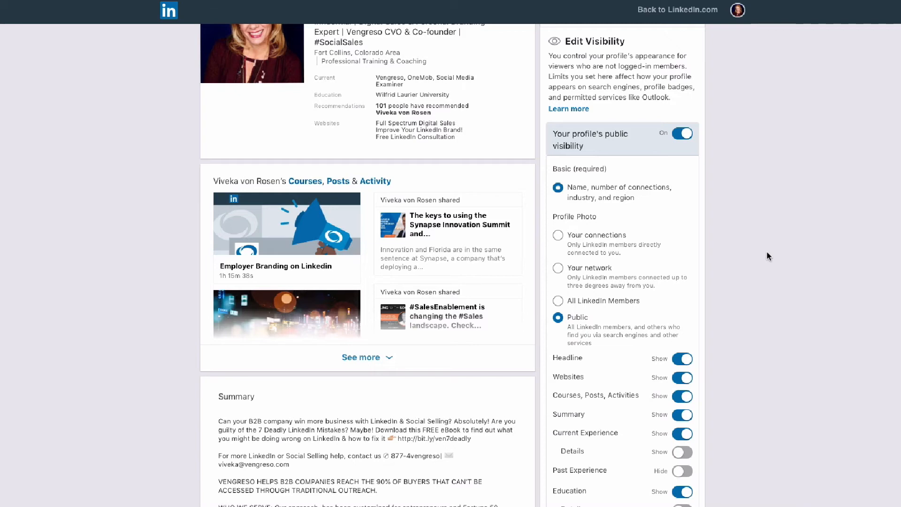
# Toggle Languages in Edit Visibility and set Honors and Awards to Hide
pyautogui.scroll(-3)
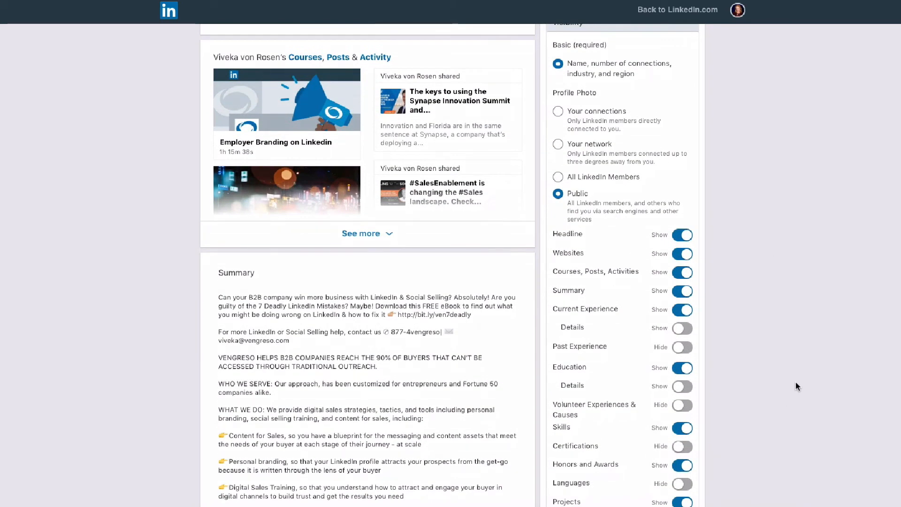
pyautogui.scroll(-3)
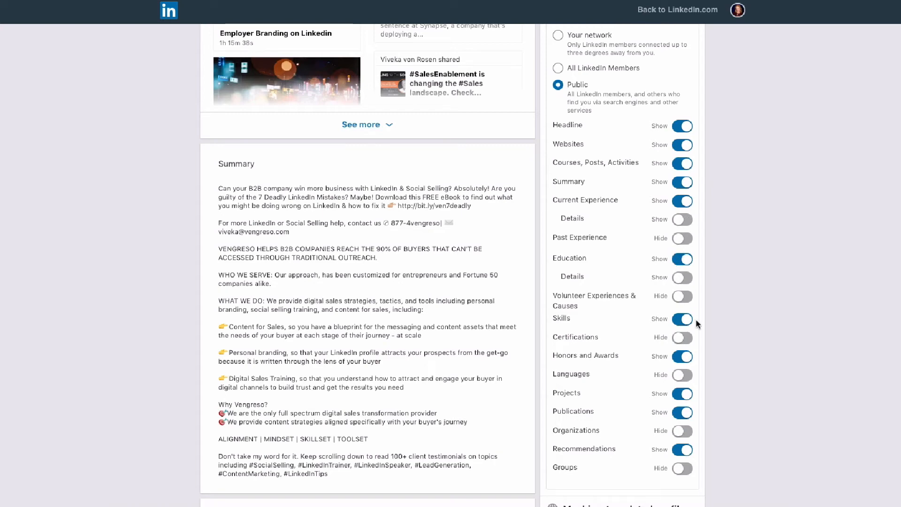
pyautogui.moveTo(693, 160)
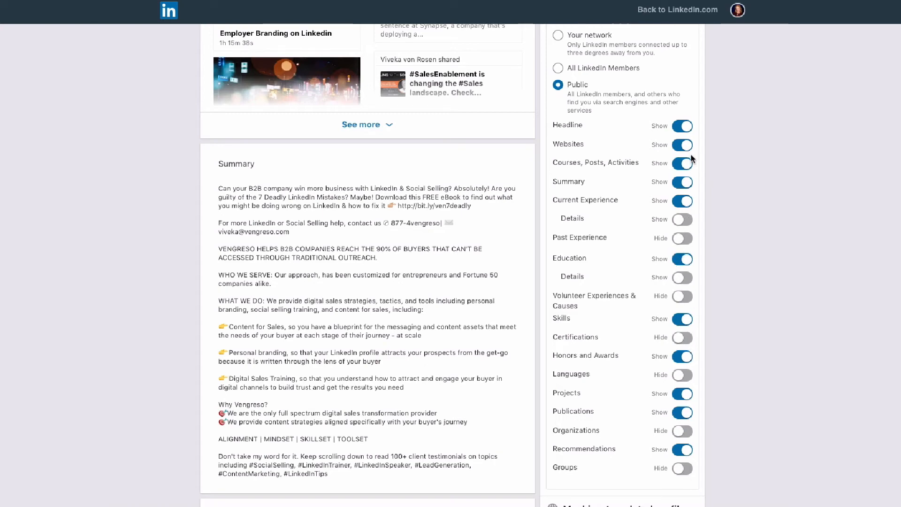
pyautogui.scroll(-3)
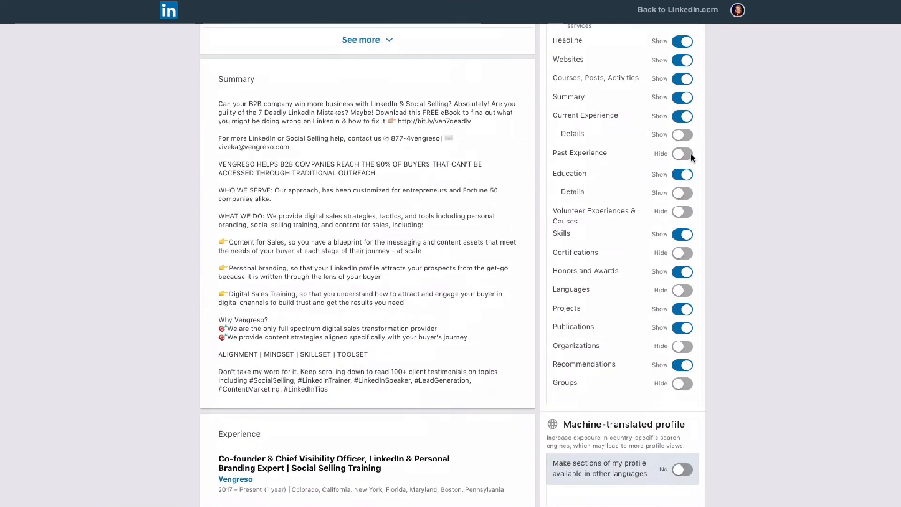
pyautogui.moveTo(685, 292)
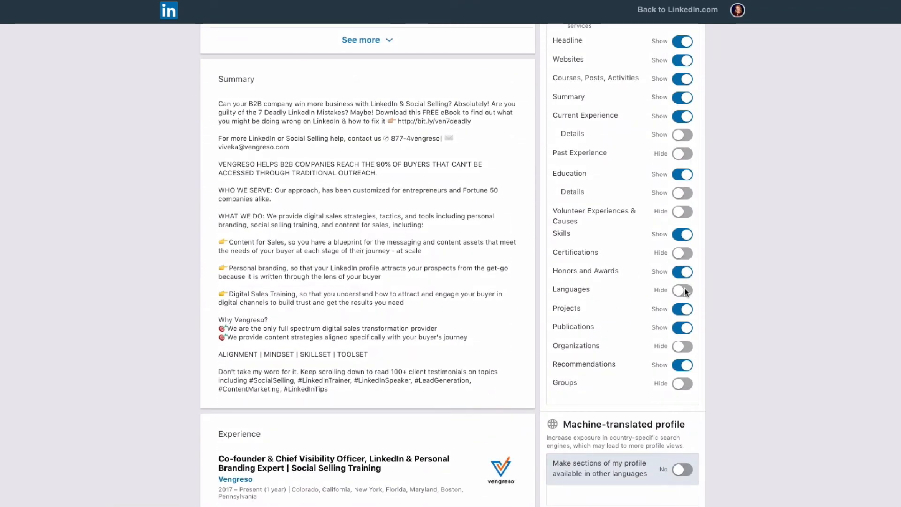
pyautogui.click(682, 290)
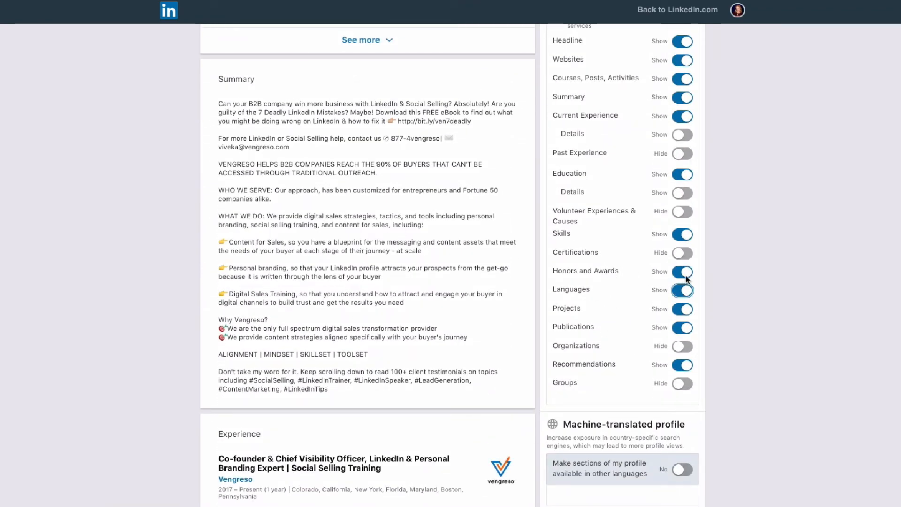
pyautogui.click(682, 272)
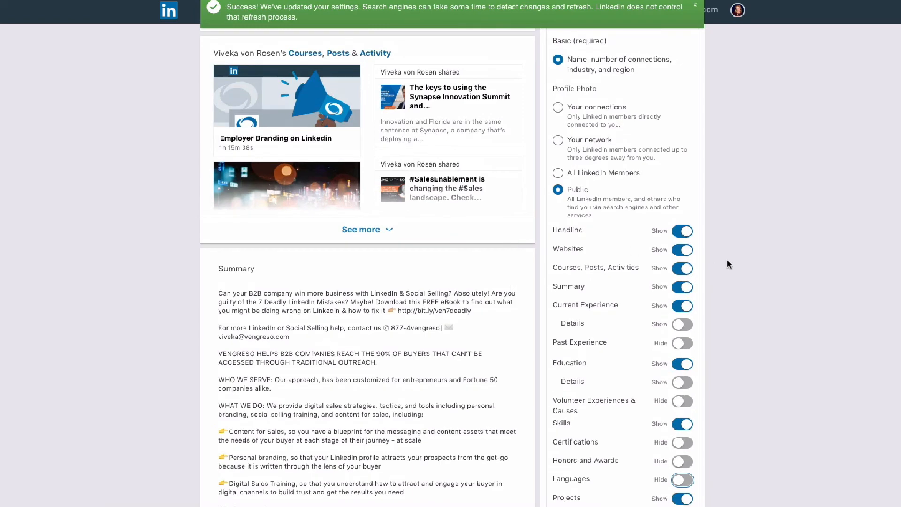
# Set the Summary section to Hide in Edit Visibility
pyautogui.click(682, 288)
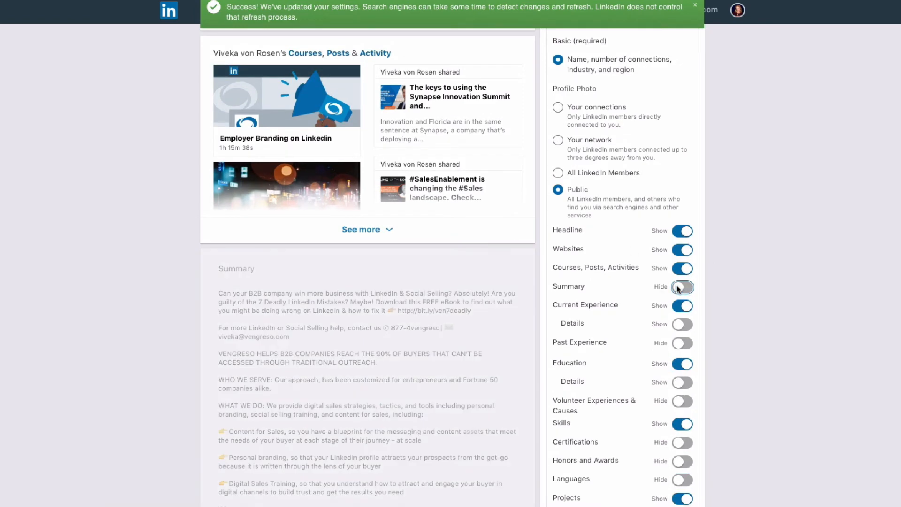
pyautogui.click(682, 287)
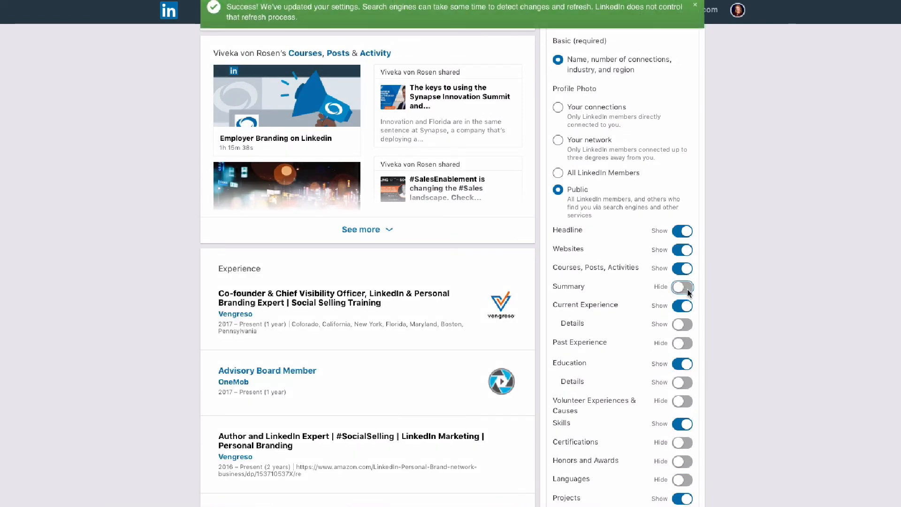
pyautogui.click(682, 287)
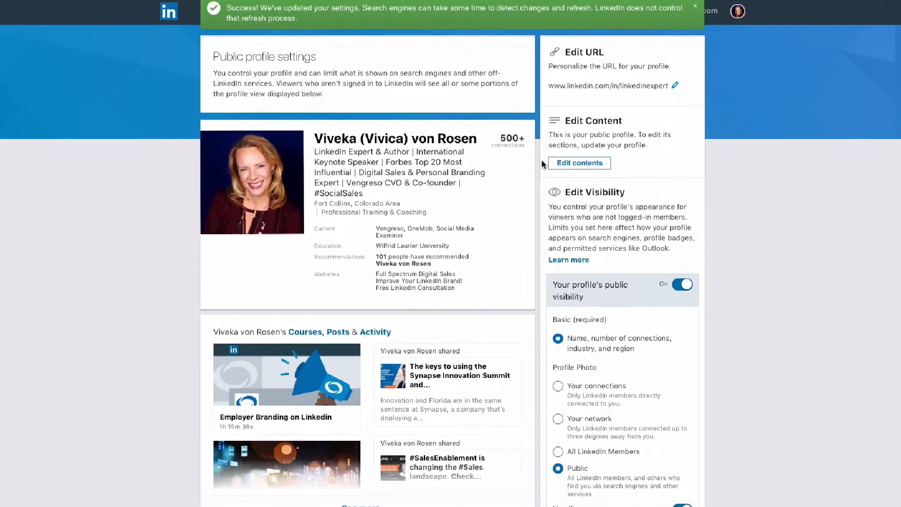
# Return to the LinkedIn profile and show its contact info with the linkedinexpert URL
pyautogui.scroll(-3)
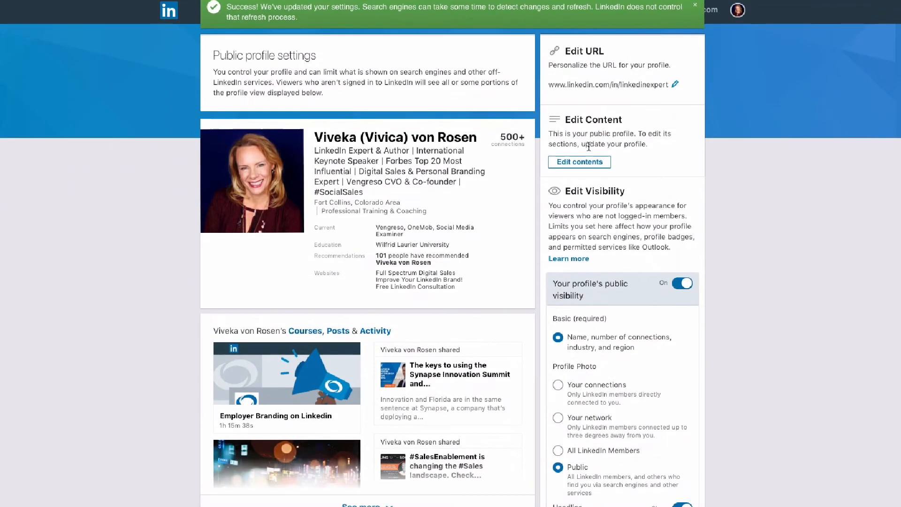
pyautogui.click(695, 5)
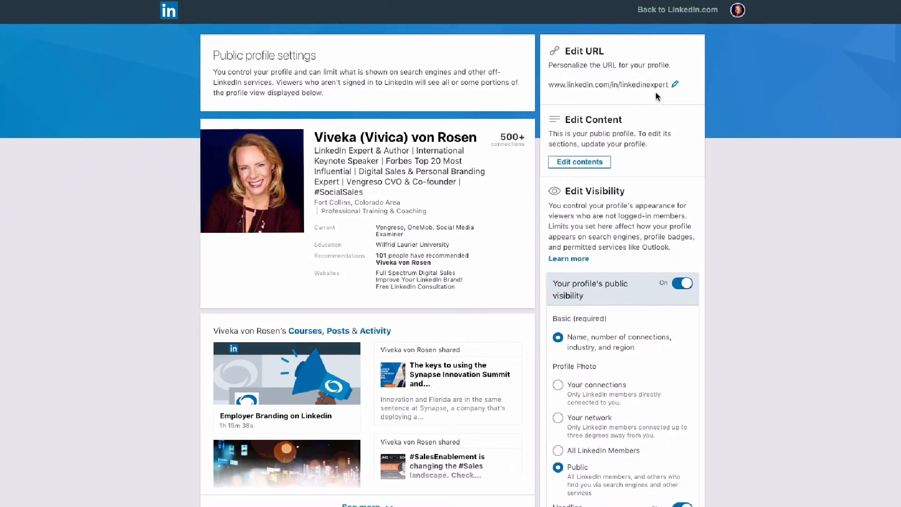
pyautogui.click(676, 84)
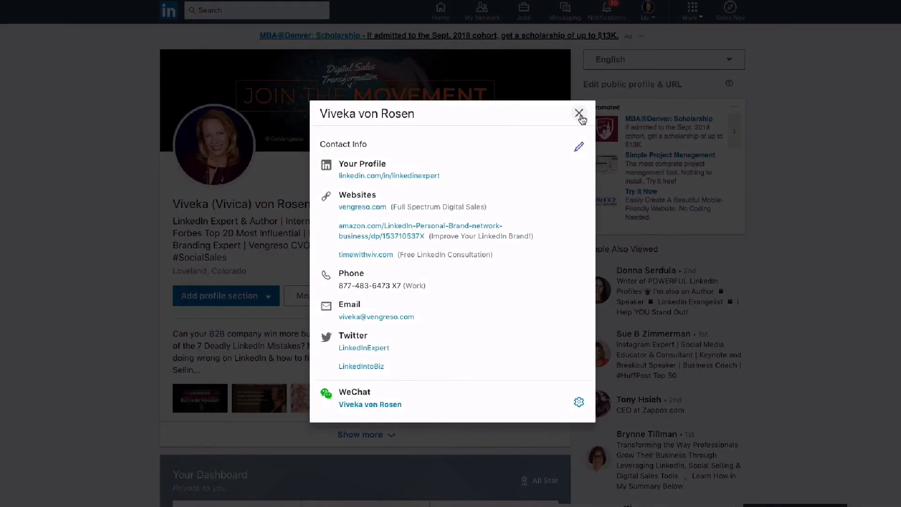
# Close the Contact Info dialog, leaving the profile page showing
pyautogui.click(581, 114)
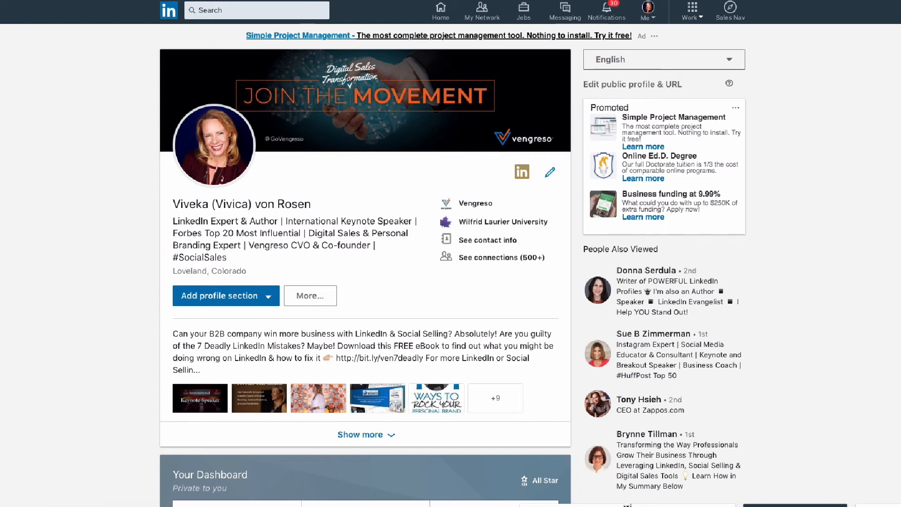
pyautogui.moveTo(550, 172)
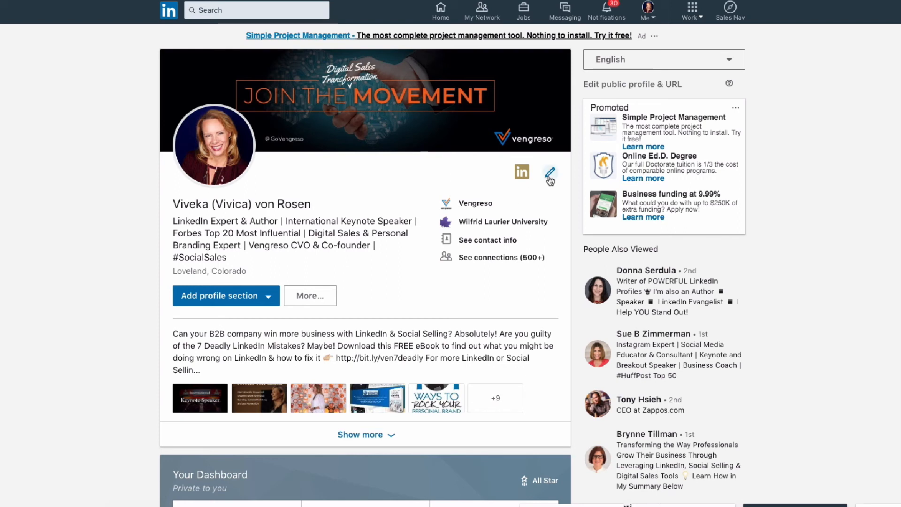
pyautogui.moveTo(511, 231)
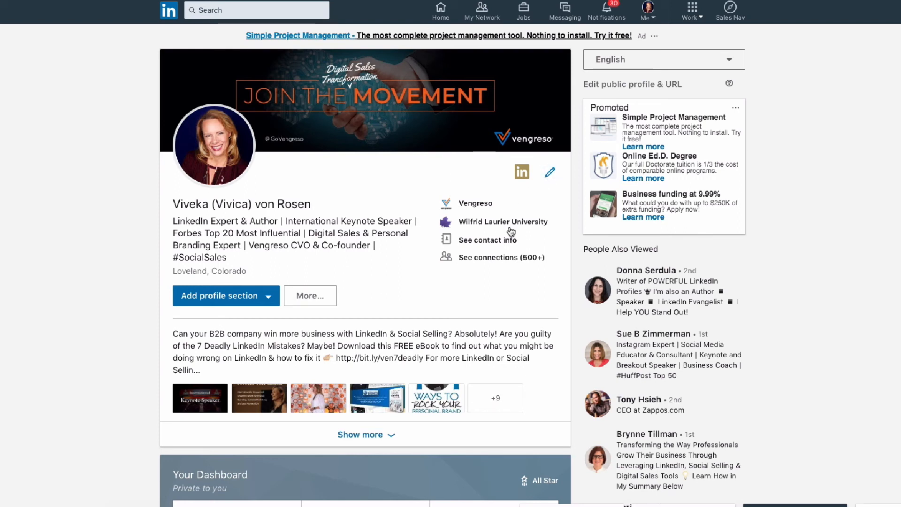
pyautogui.moveTo(537, 158)
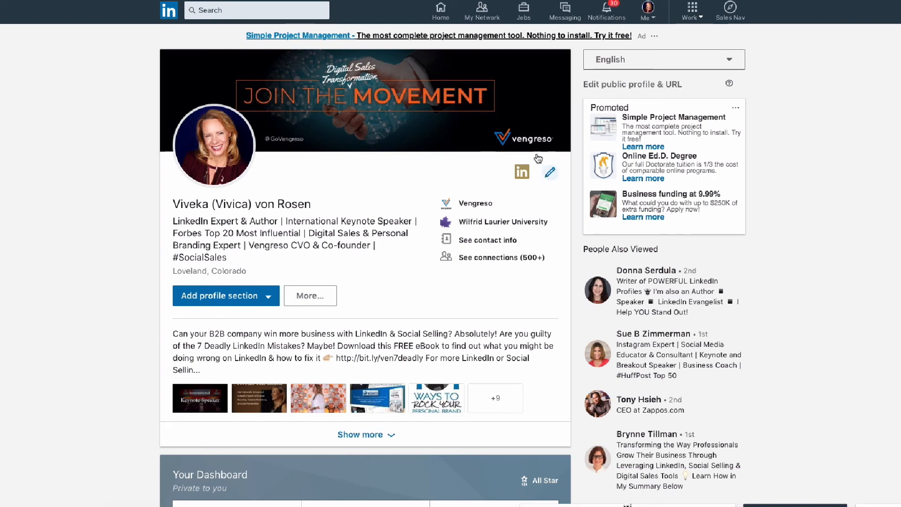
pyautogui.moveTo(500, 251)
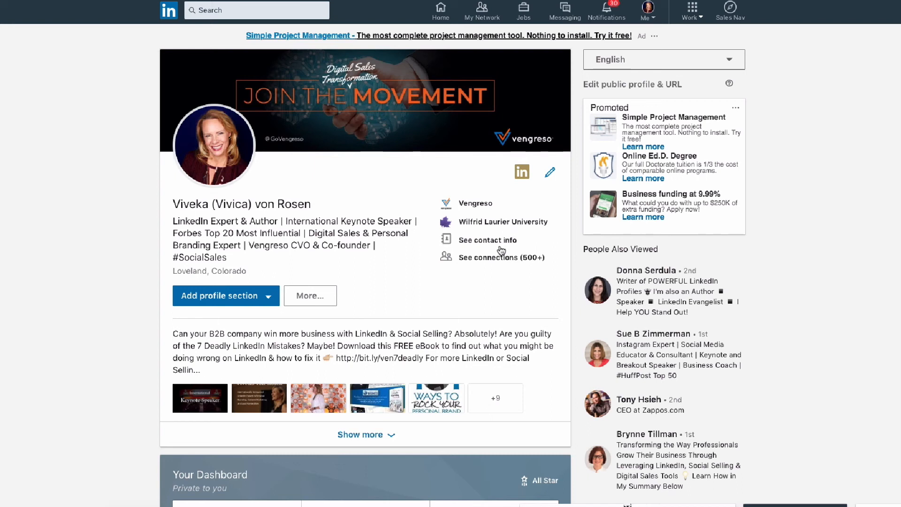
pyautogui.moveTo(650, 19)
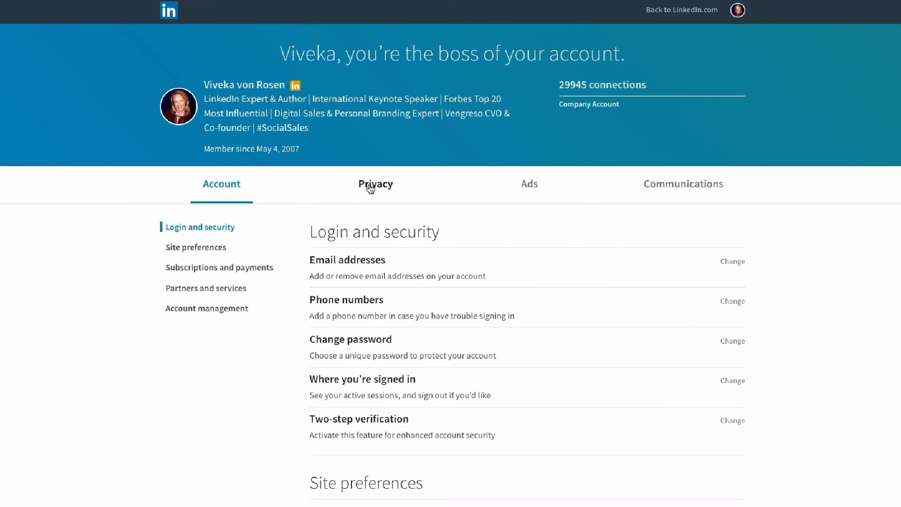
# Switch Settings & Privacy to the Privacy tab
pyautogui.click(376, 184)
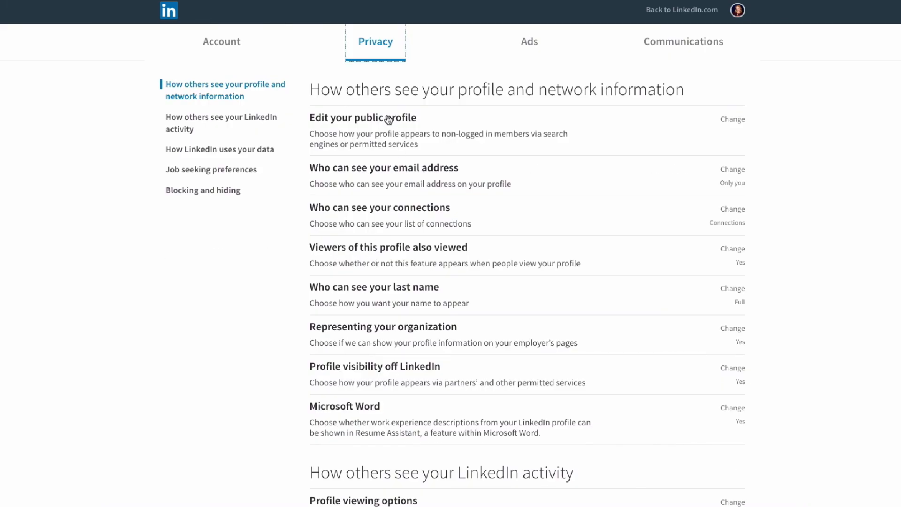
pyautogui.moveTo(389, 119)
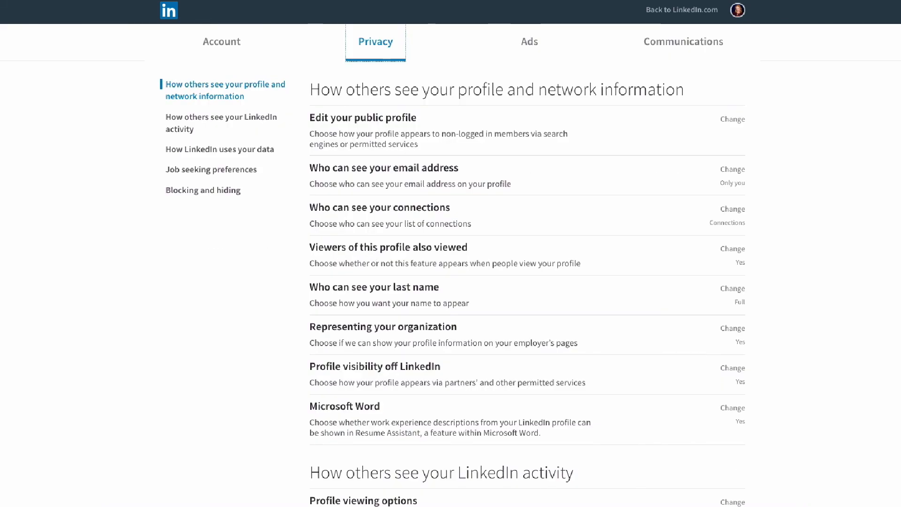